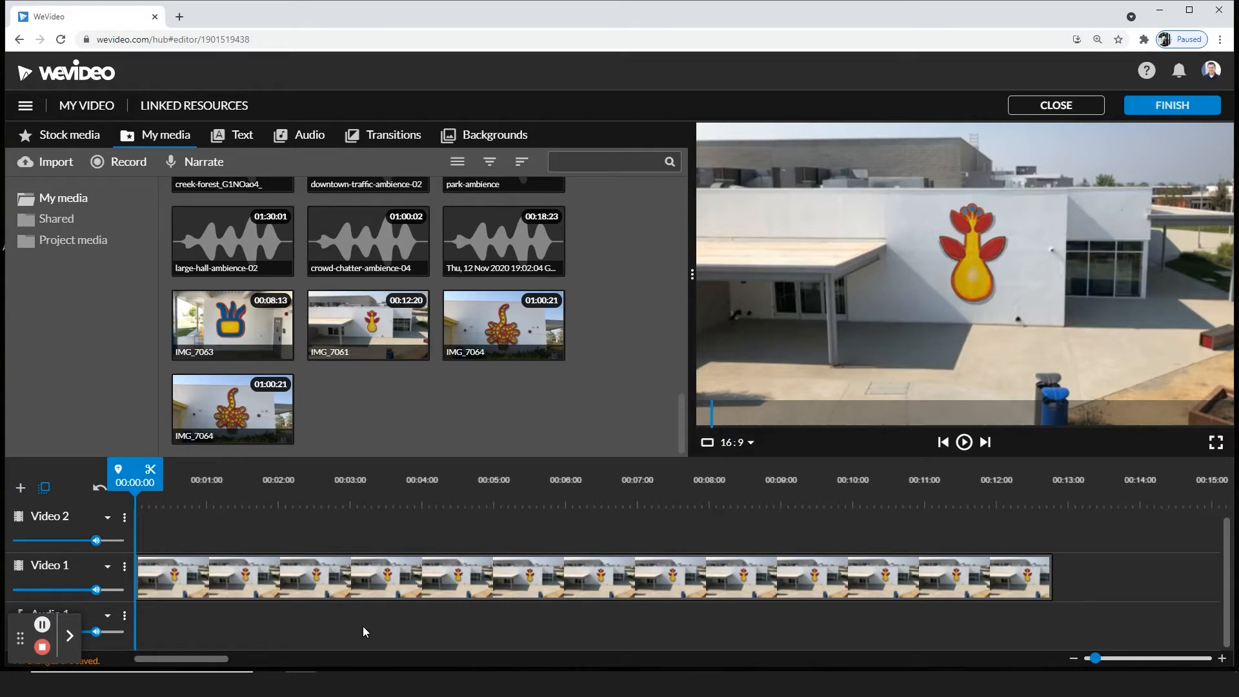
pyautogui.moveTo(345, 591)
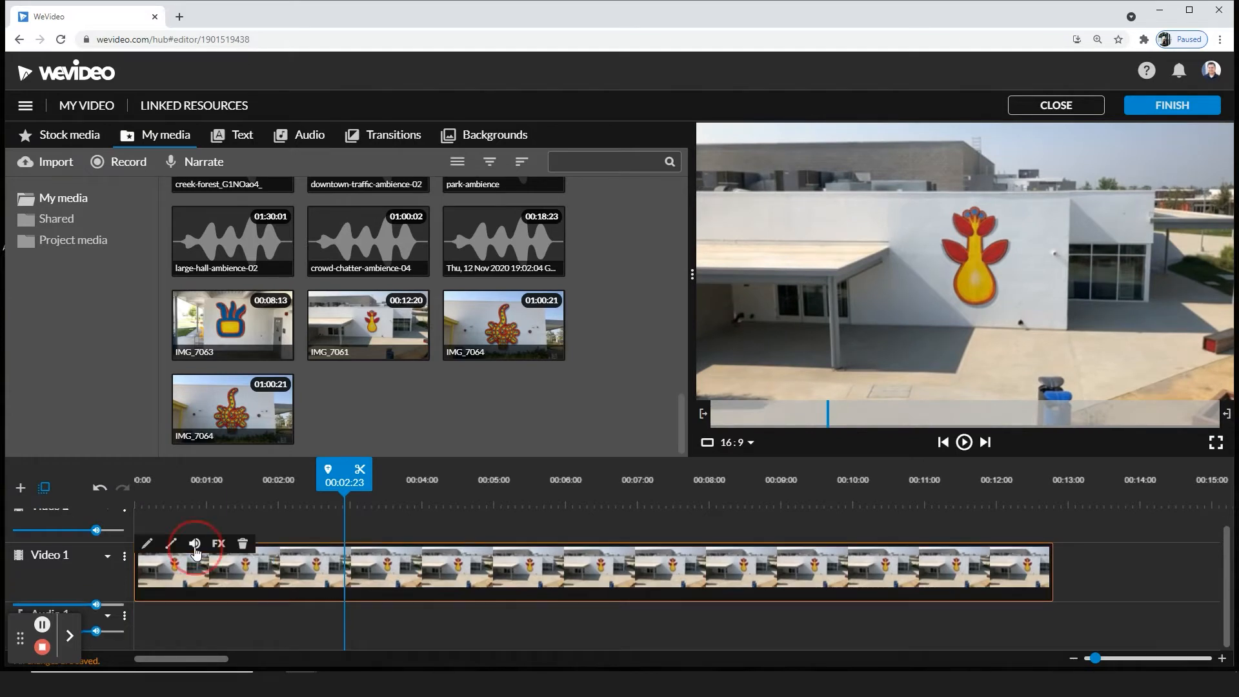
# Show the Volume popup for the Video 1 clip with audio enabled at 100%.
pyautogui.click(193, 543)
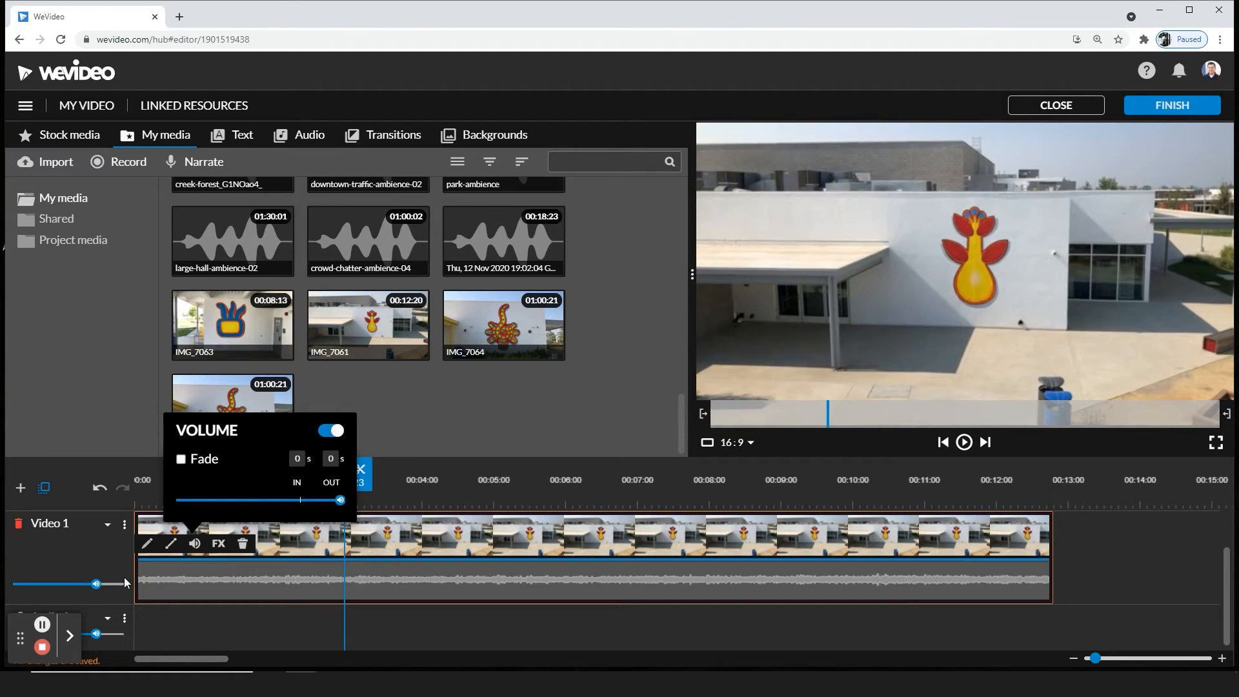
pyautogui.moveTo(432, 484)
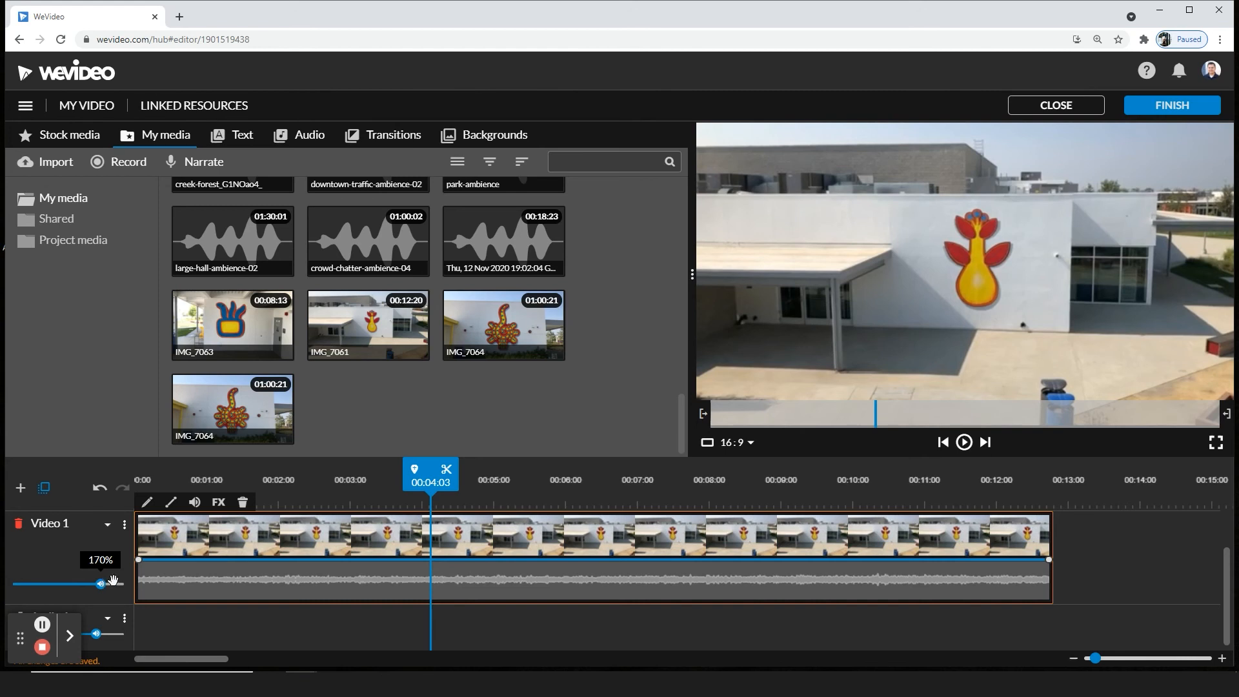
# Reopen the clip's Volume popup to raise its level to 500%.
pyautogui.click(194, 503)
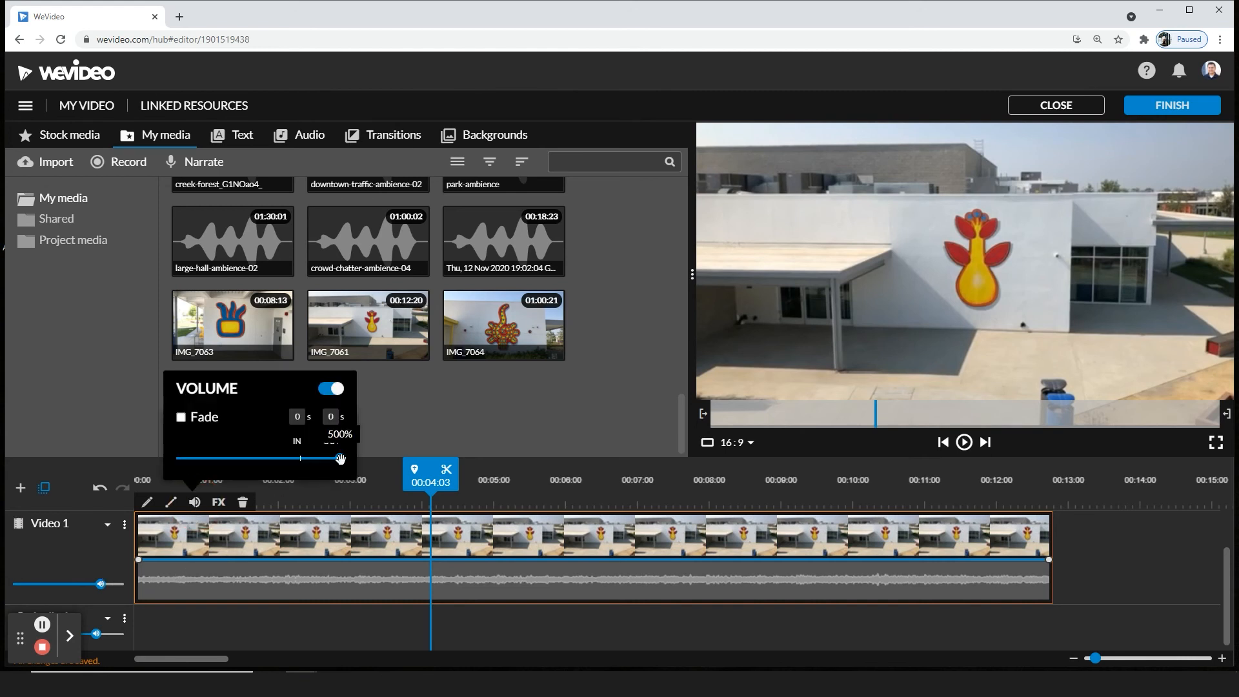